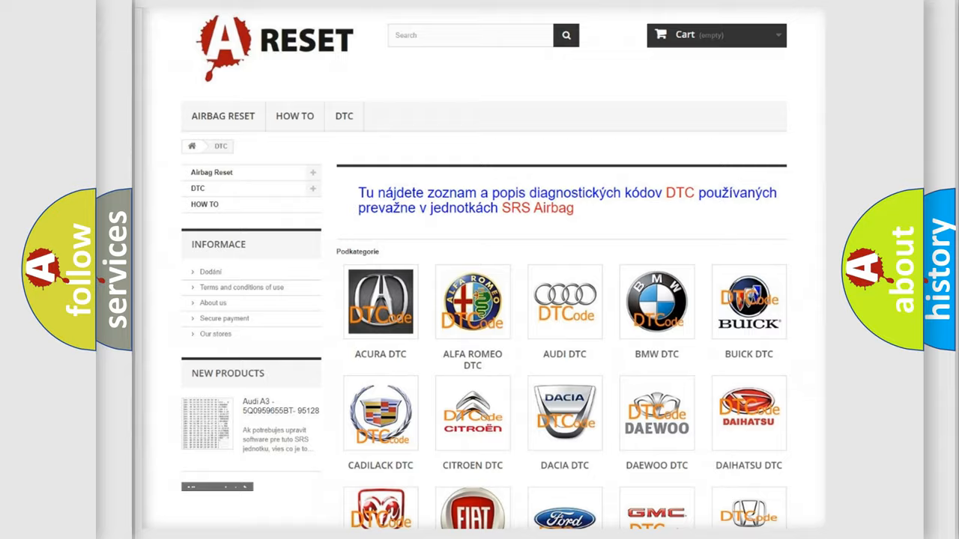
# - Open the Lincoln DTC logo from the brand grid and scroll through its airbag trouble codes
pyautogui.scroll(-3)
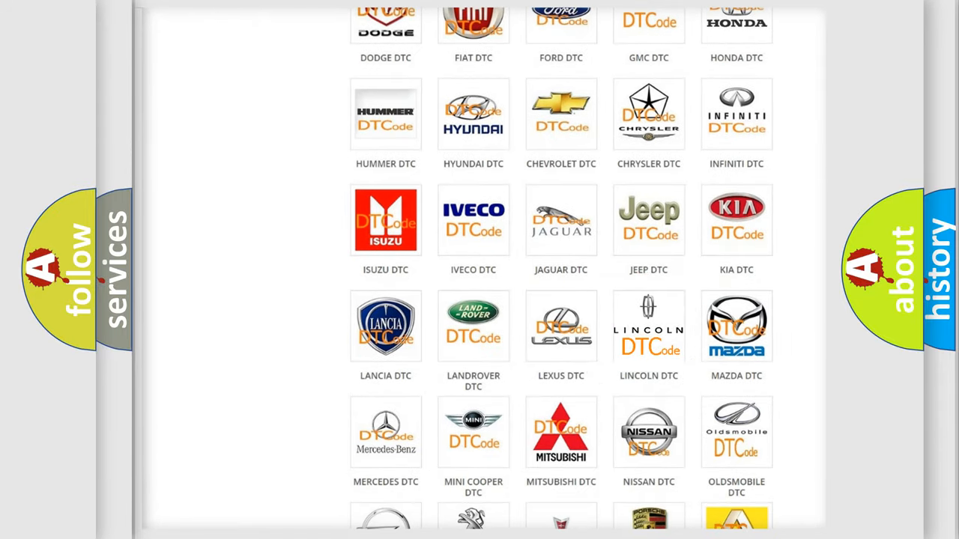
pyautogui.click(649, 326)
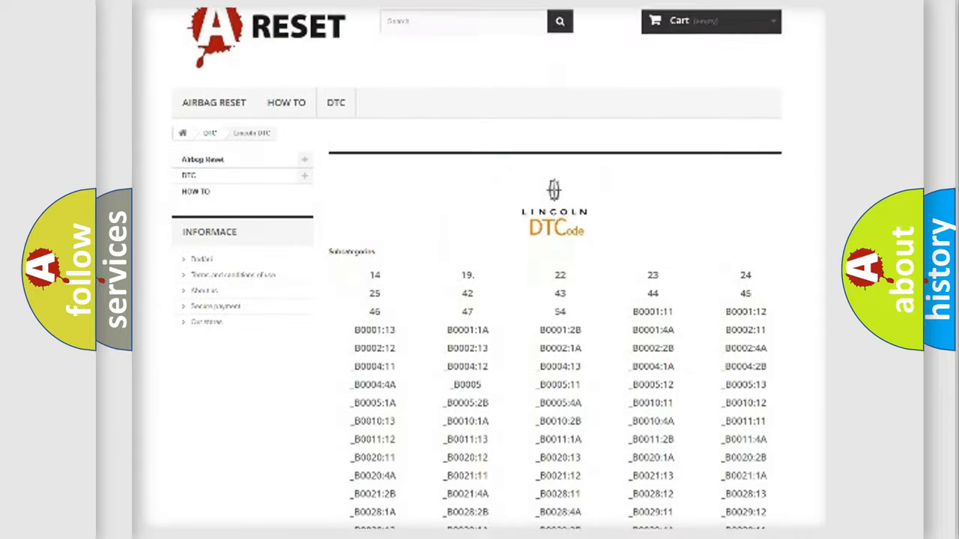
pyautogui.scroll(-3)
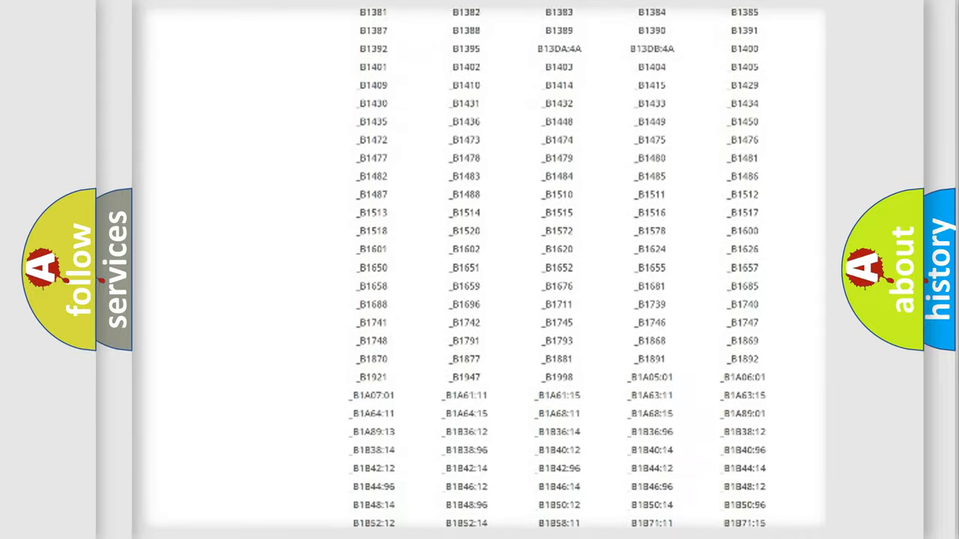